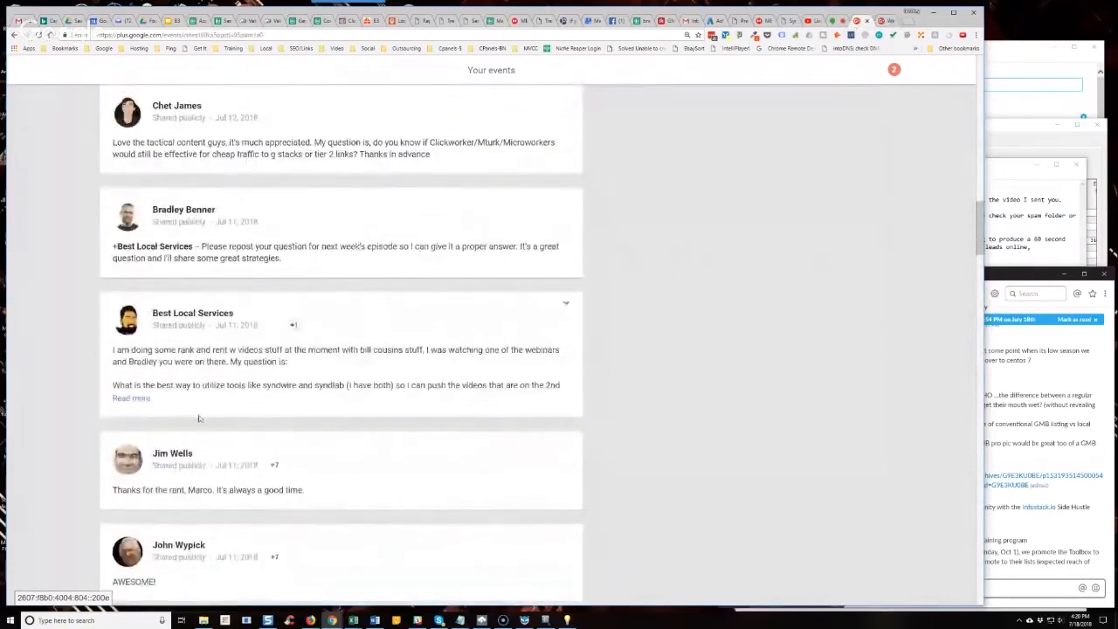
Expand the Best Local Services comment to reveal its full question about Syndwire and Syndlab tools.
click(130, 397)
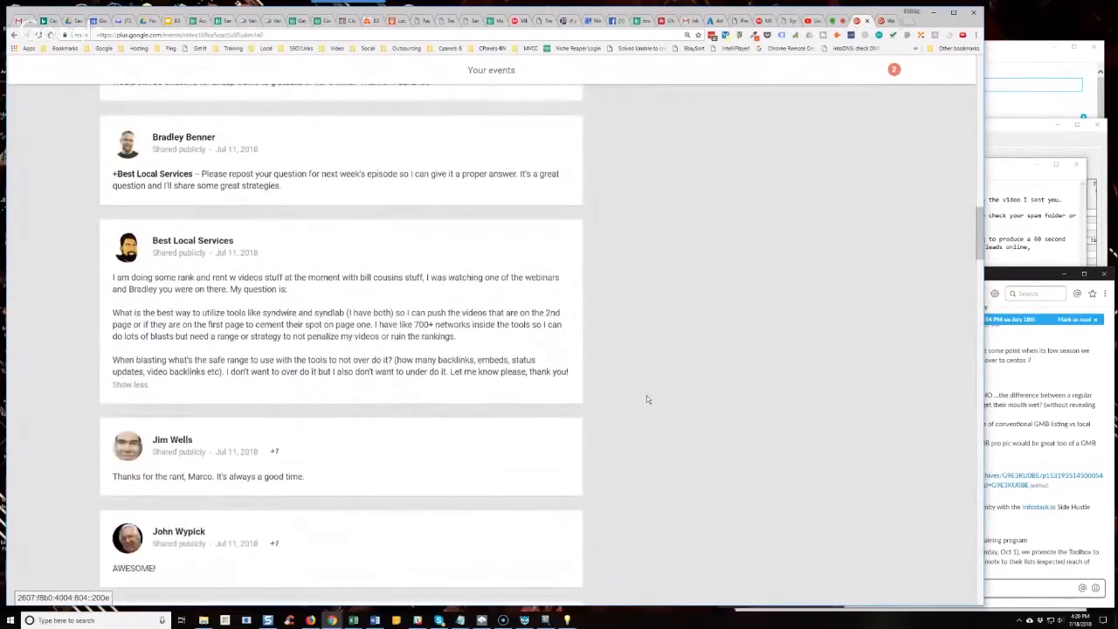
mouse_move(687, 350)
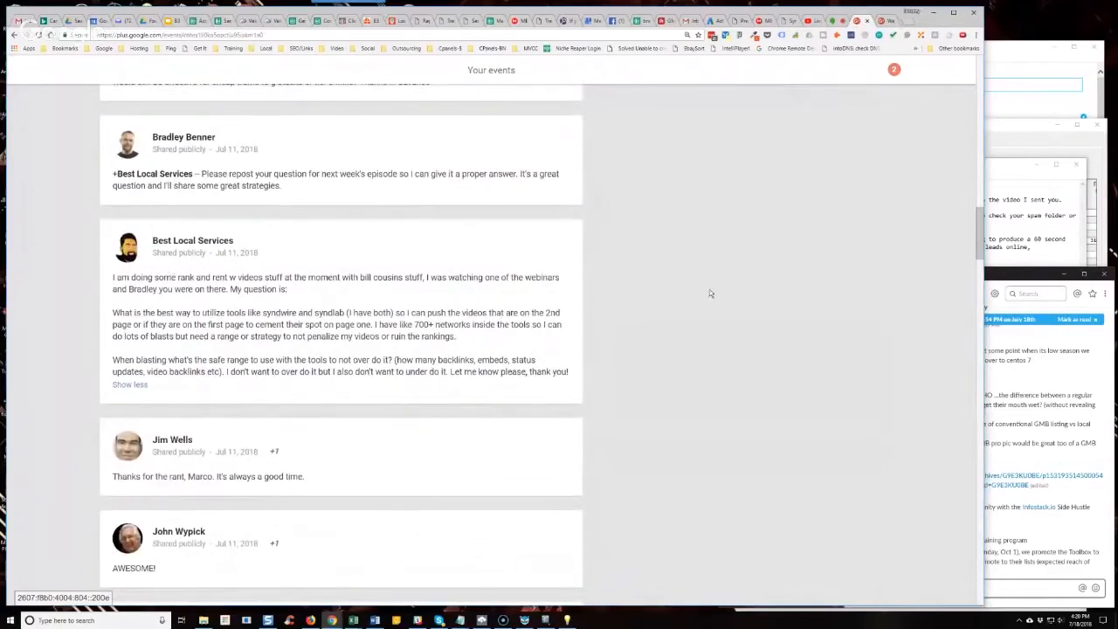
mouse_move(696, 289)
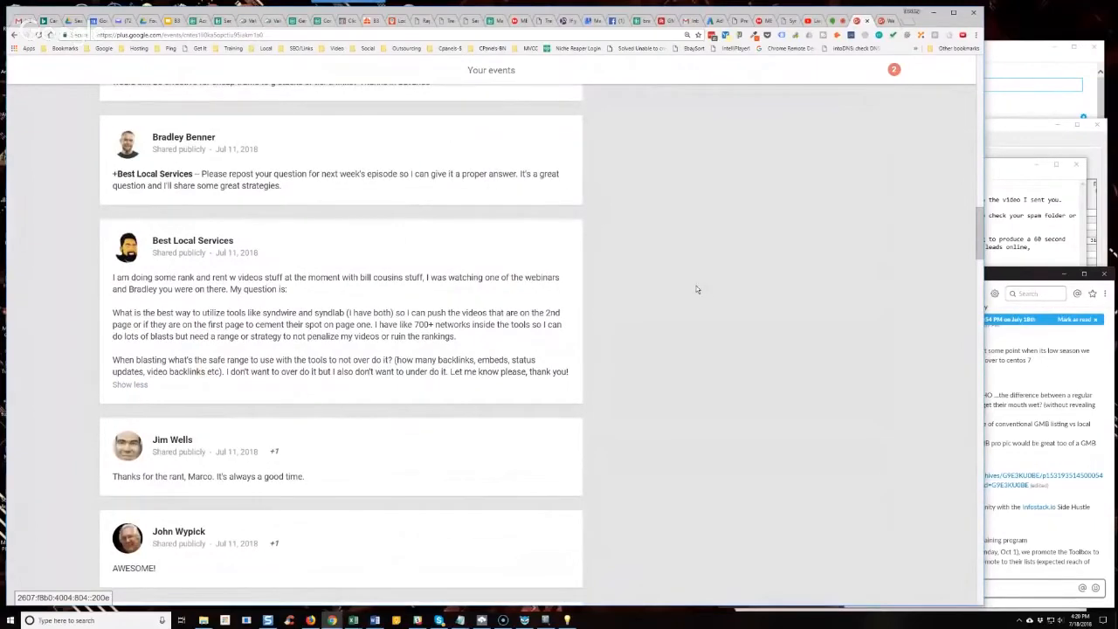
mouse_move(694, 290)
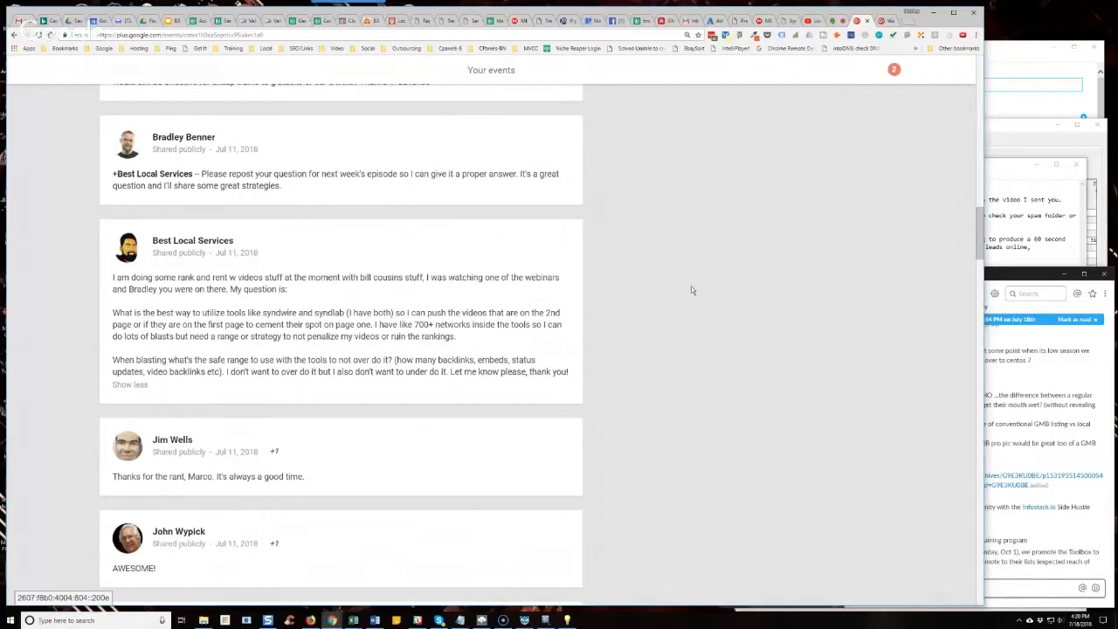
mouse_move(691, 290)
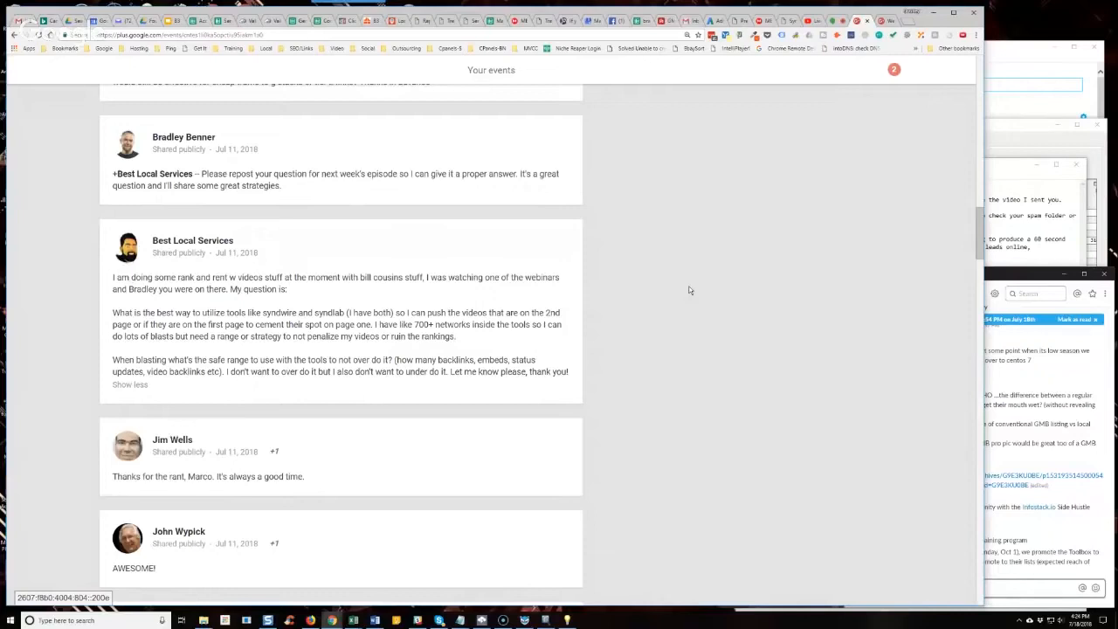
mouse_move(674, 264)
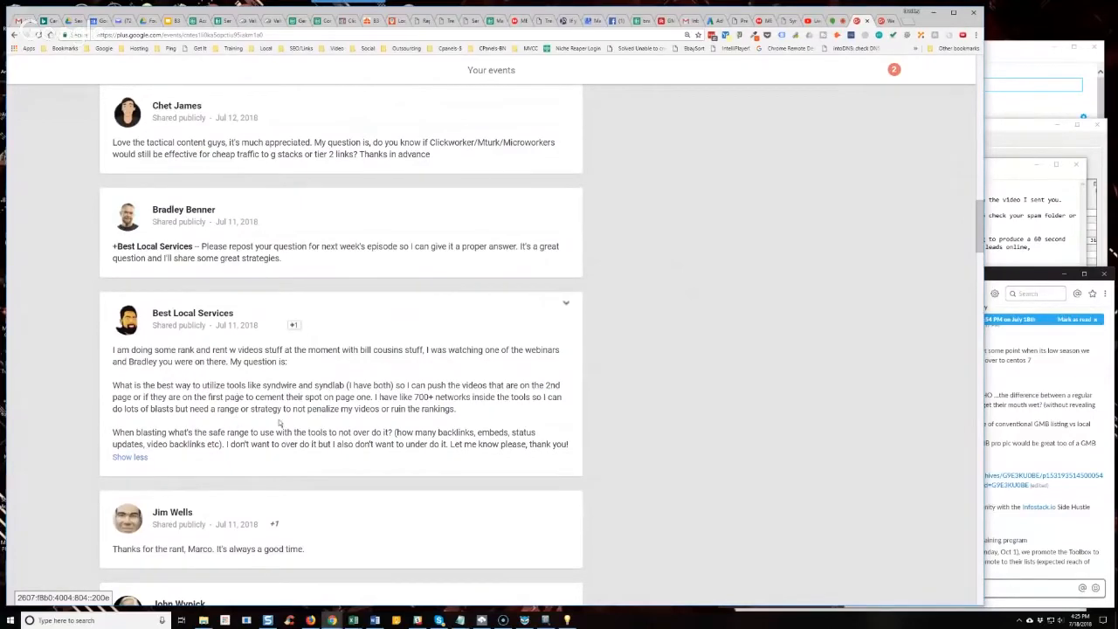
mouse_move(284, 428)
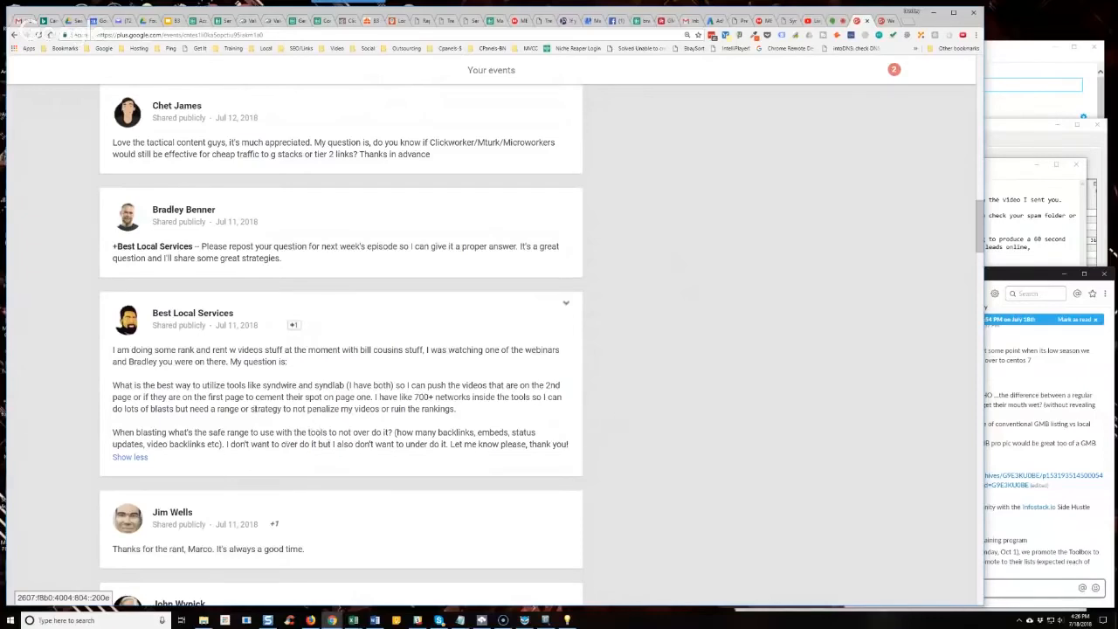
Highlight the syndication tool names in the Best Local Services question.
drag(267, 385, 335, 385)
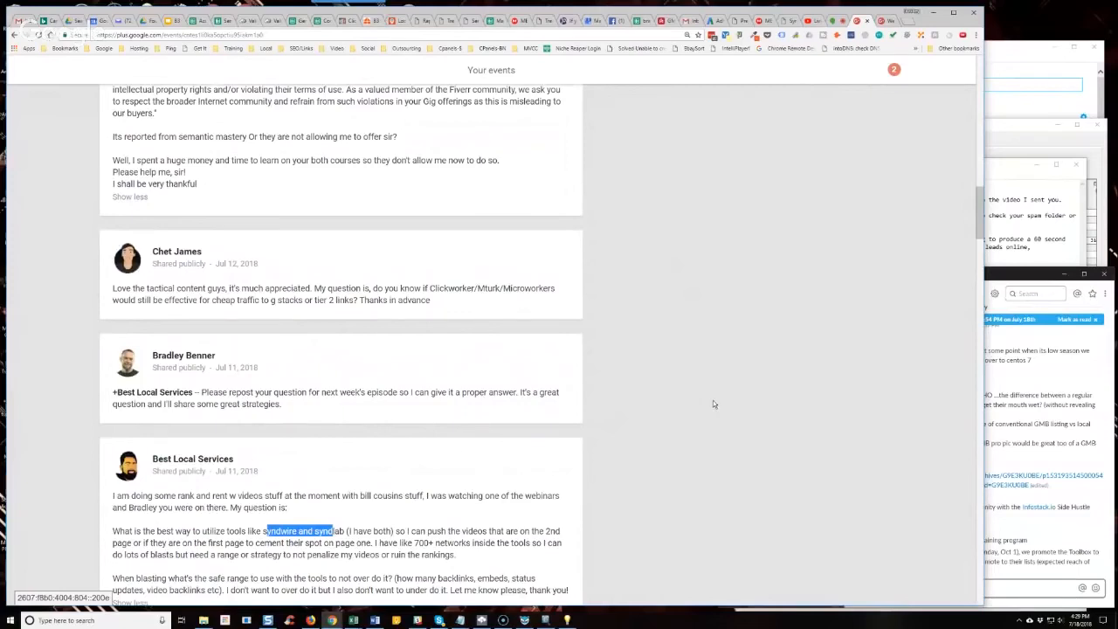
mouse_move(692, 433)
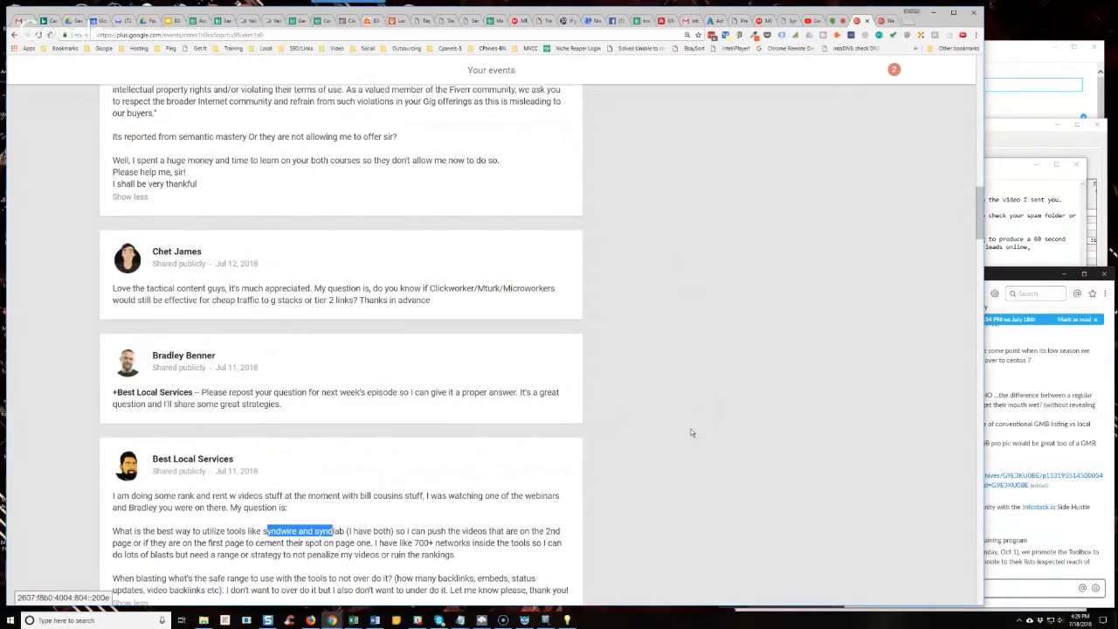
scroll(down, 3)
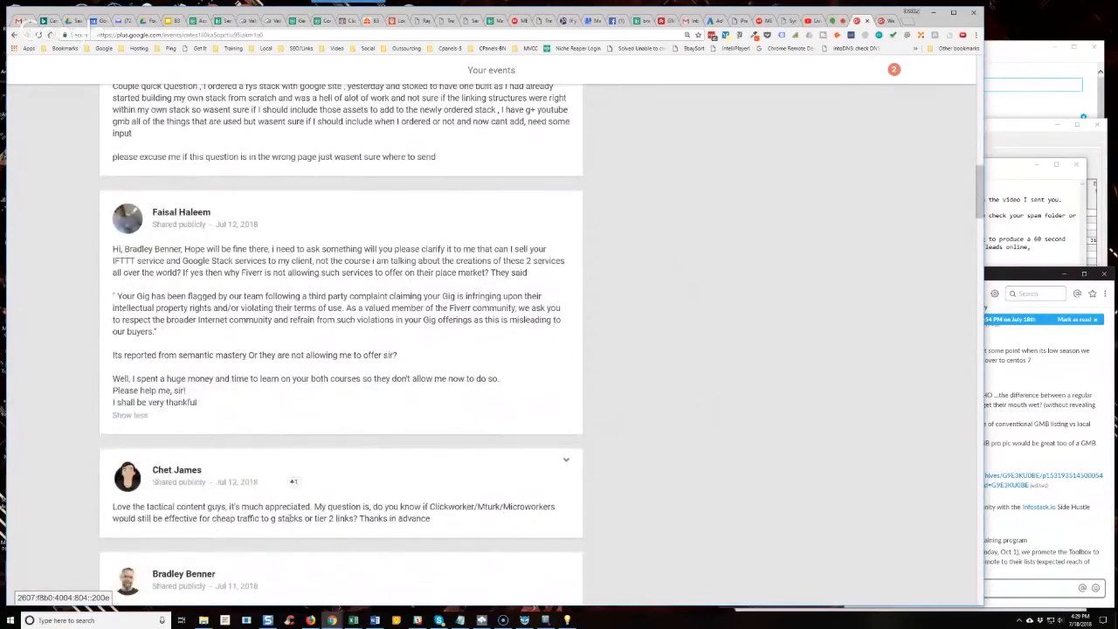
scroll(up, 3)
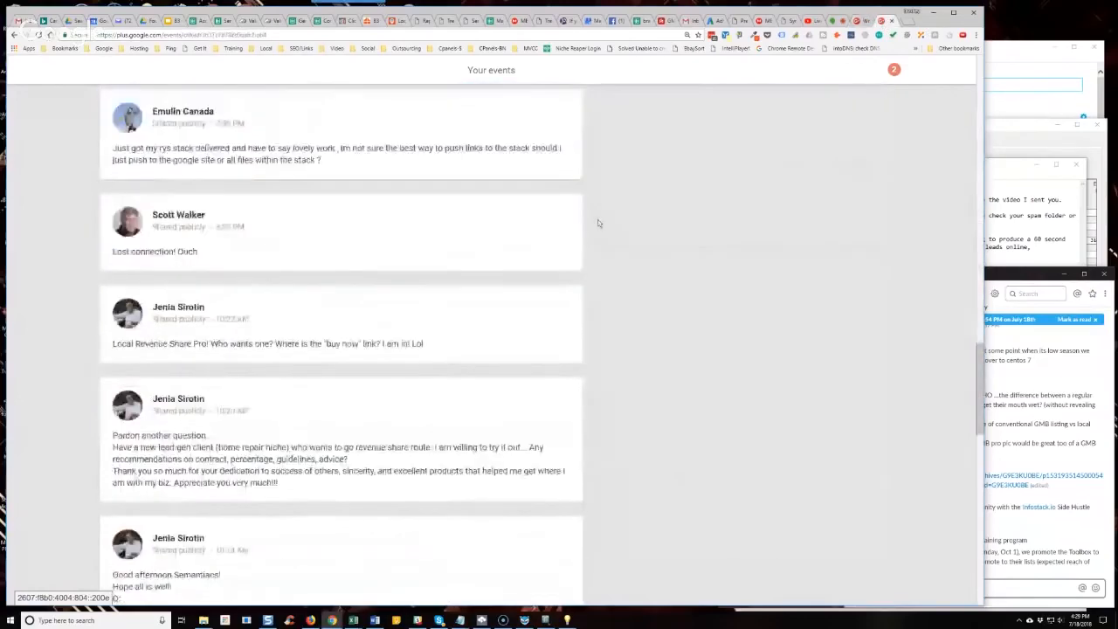
scroll(down, 3)
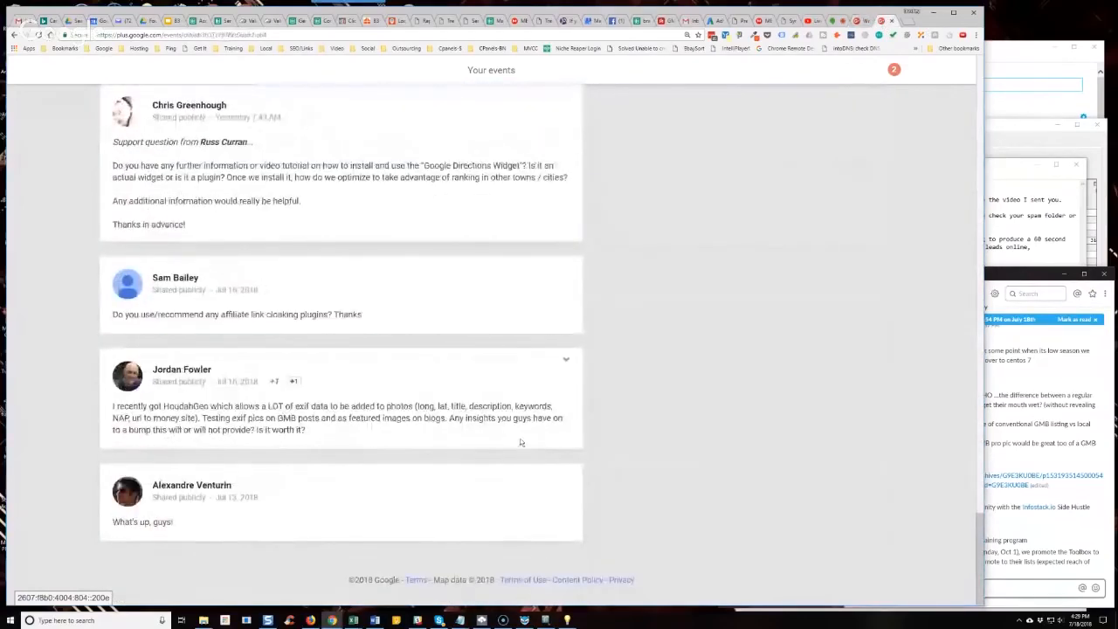